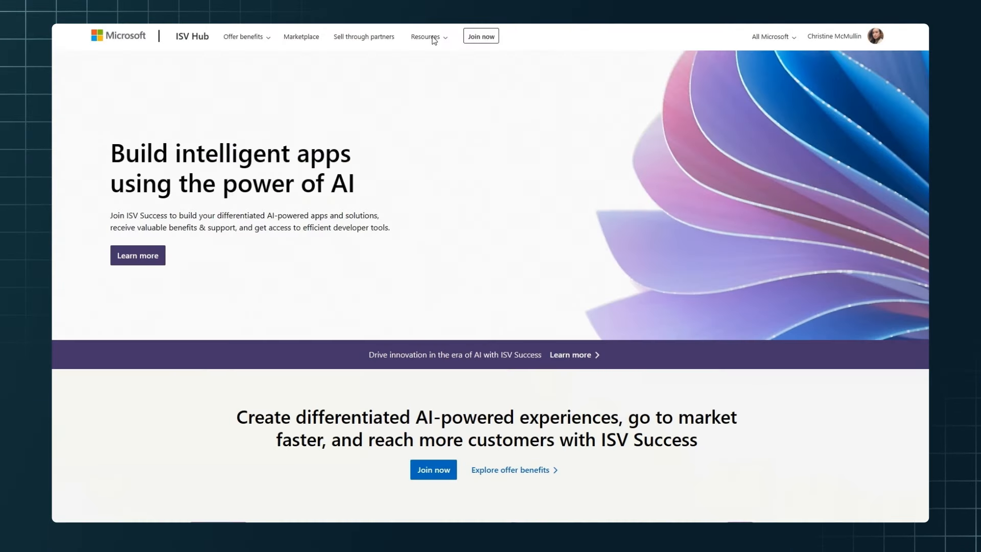
# - Answer 'I want to learn what Microsoft offers to ISVs' and 'See the potential of building an app'
pyautogui.click(428, 36)
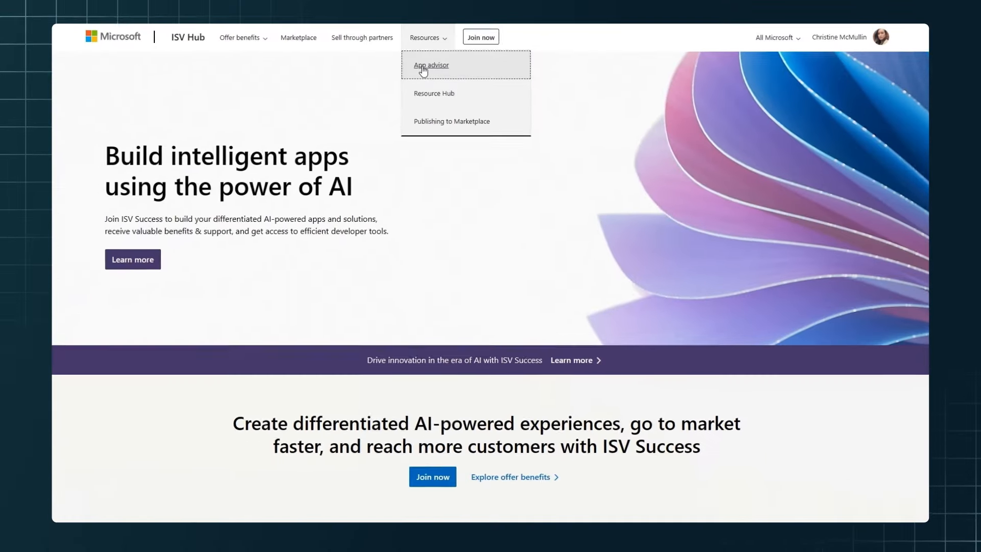
pyautogui.click(431, 65)
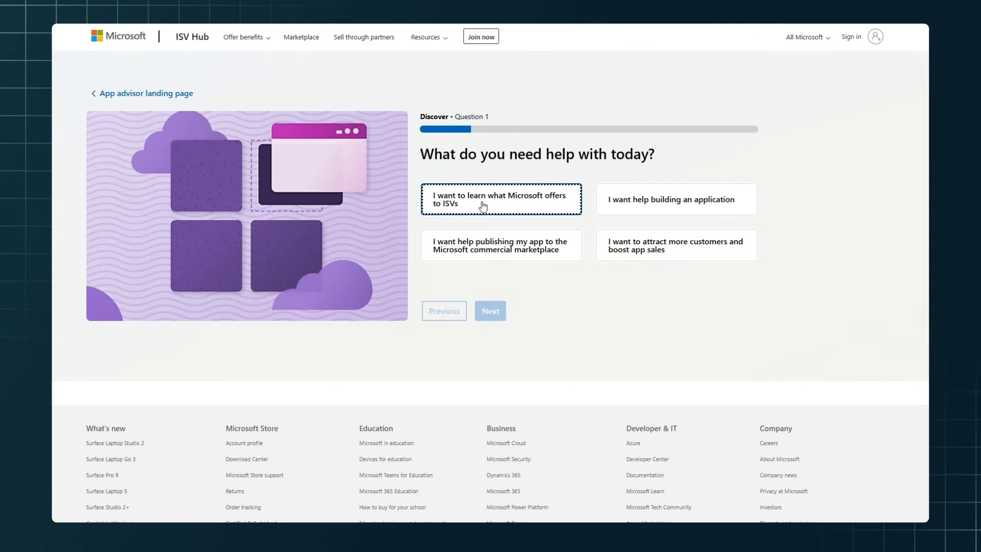
pyautogui.click(489, 311)
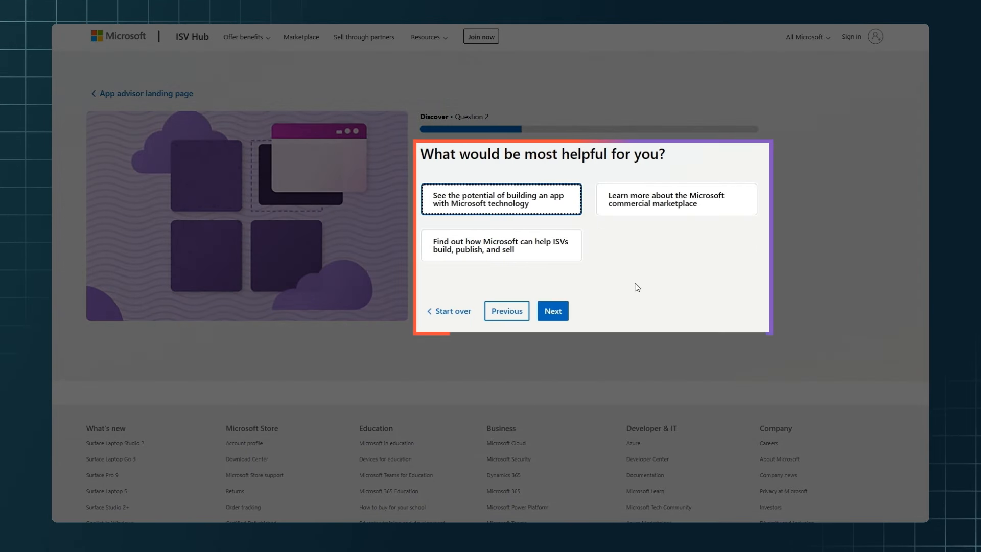
pyautogui.click(553, 310)
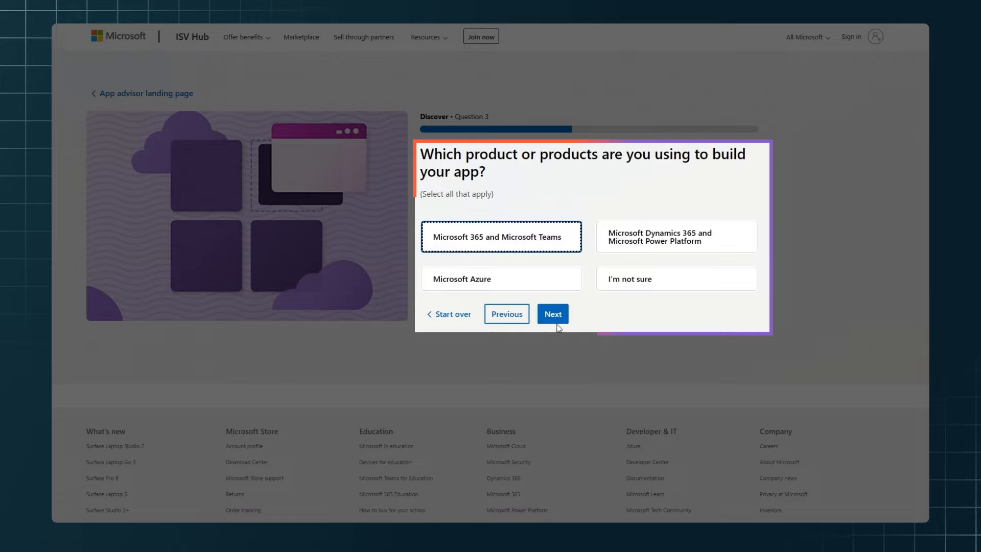
# - Finish the wizard and scroll through the Discover-stage results
pyautogui.click(552, 314)
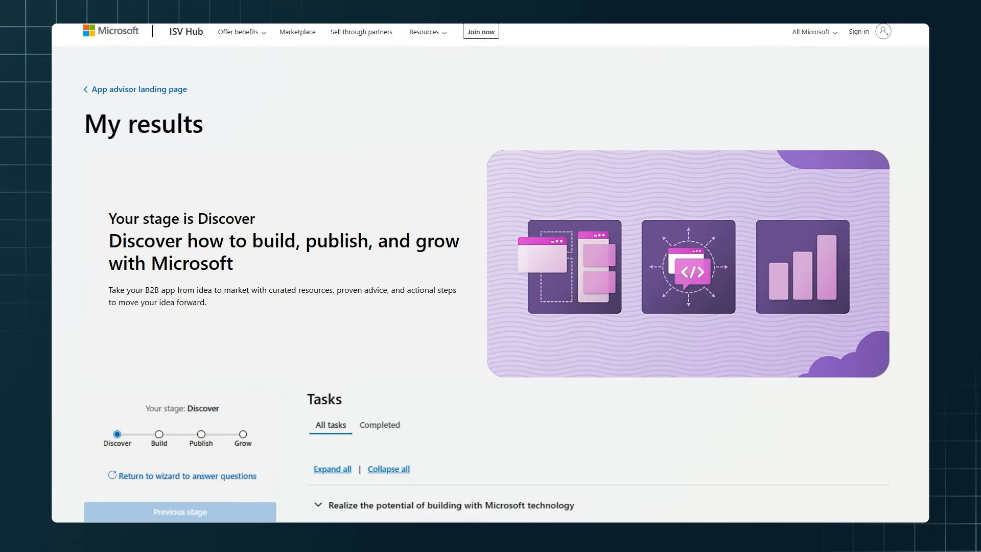
pyautogui.scroll(-3)
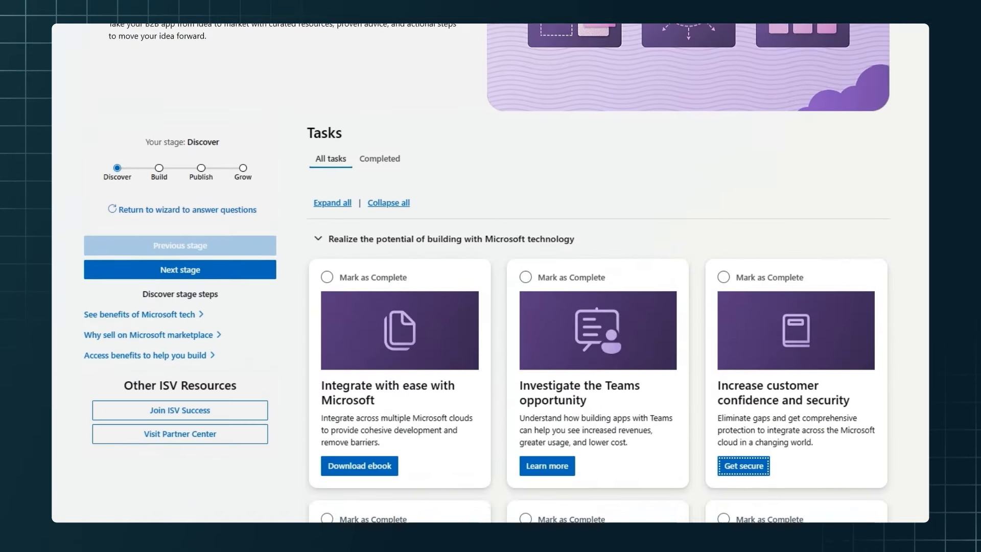
pyautogui.scroll(-3)
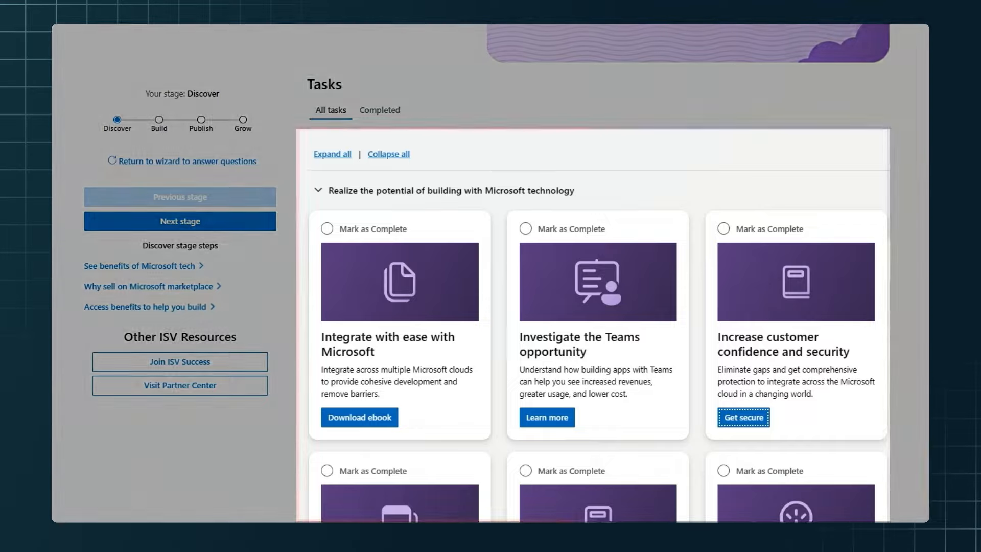
pyautogui.scroll(-3)
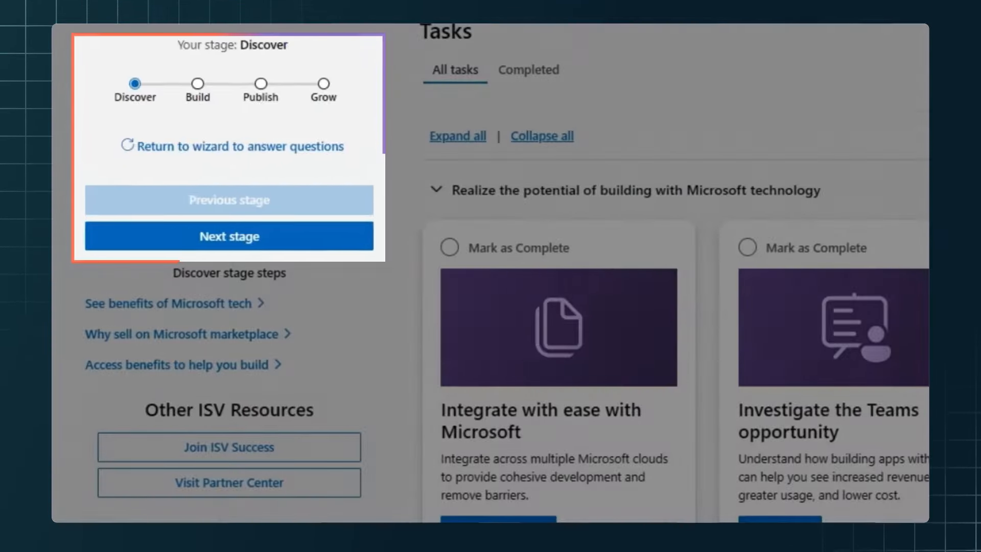
# - Step forward through the stages to Grow, then back to Build
pyautogui.click(229, 236)
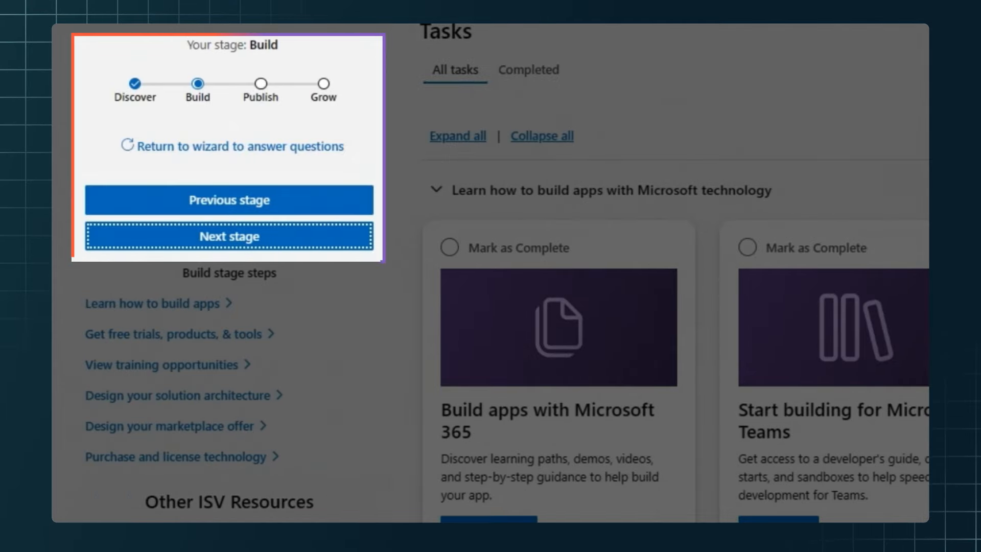
pyautogui.click(229, 236)
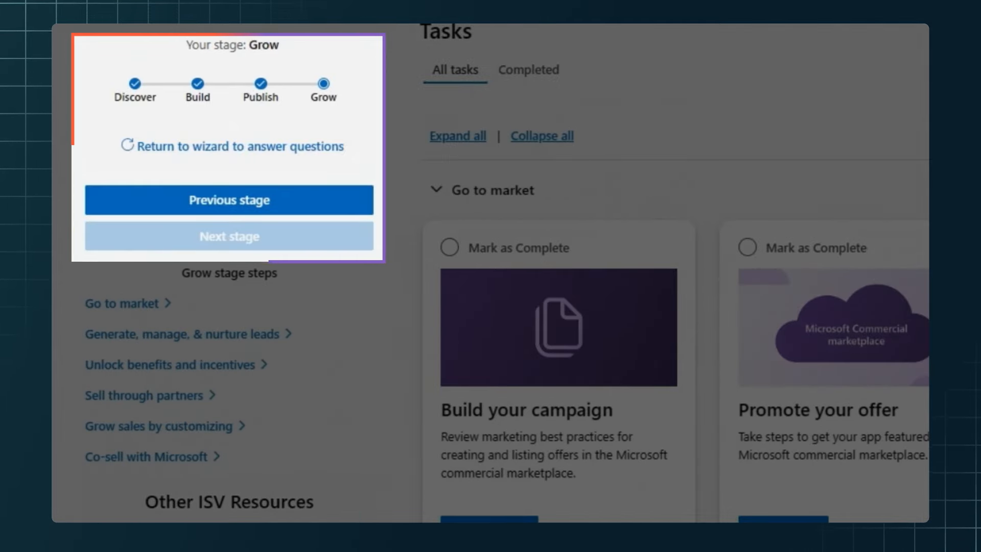
pyautogui.click(229, 201)
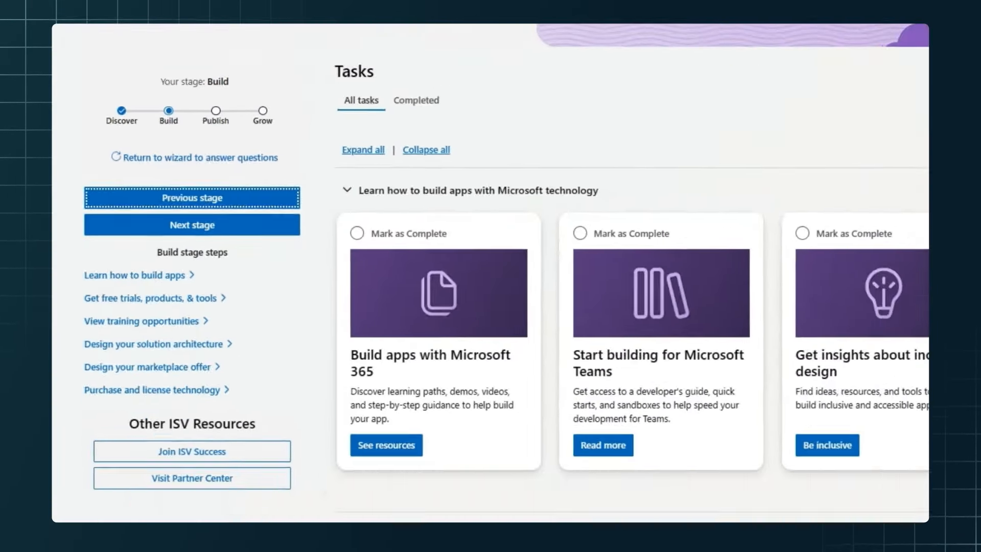